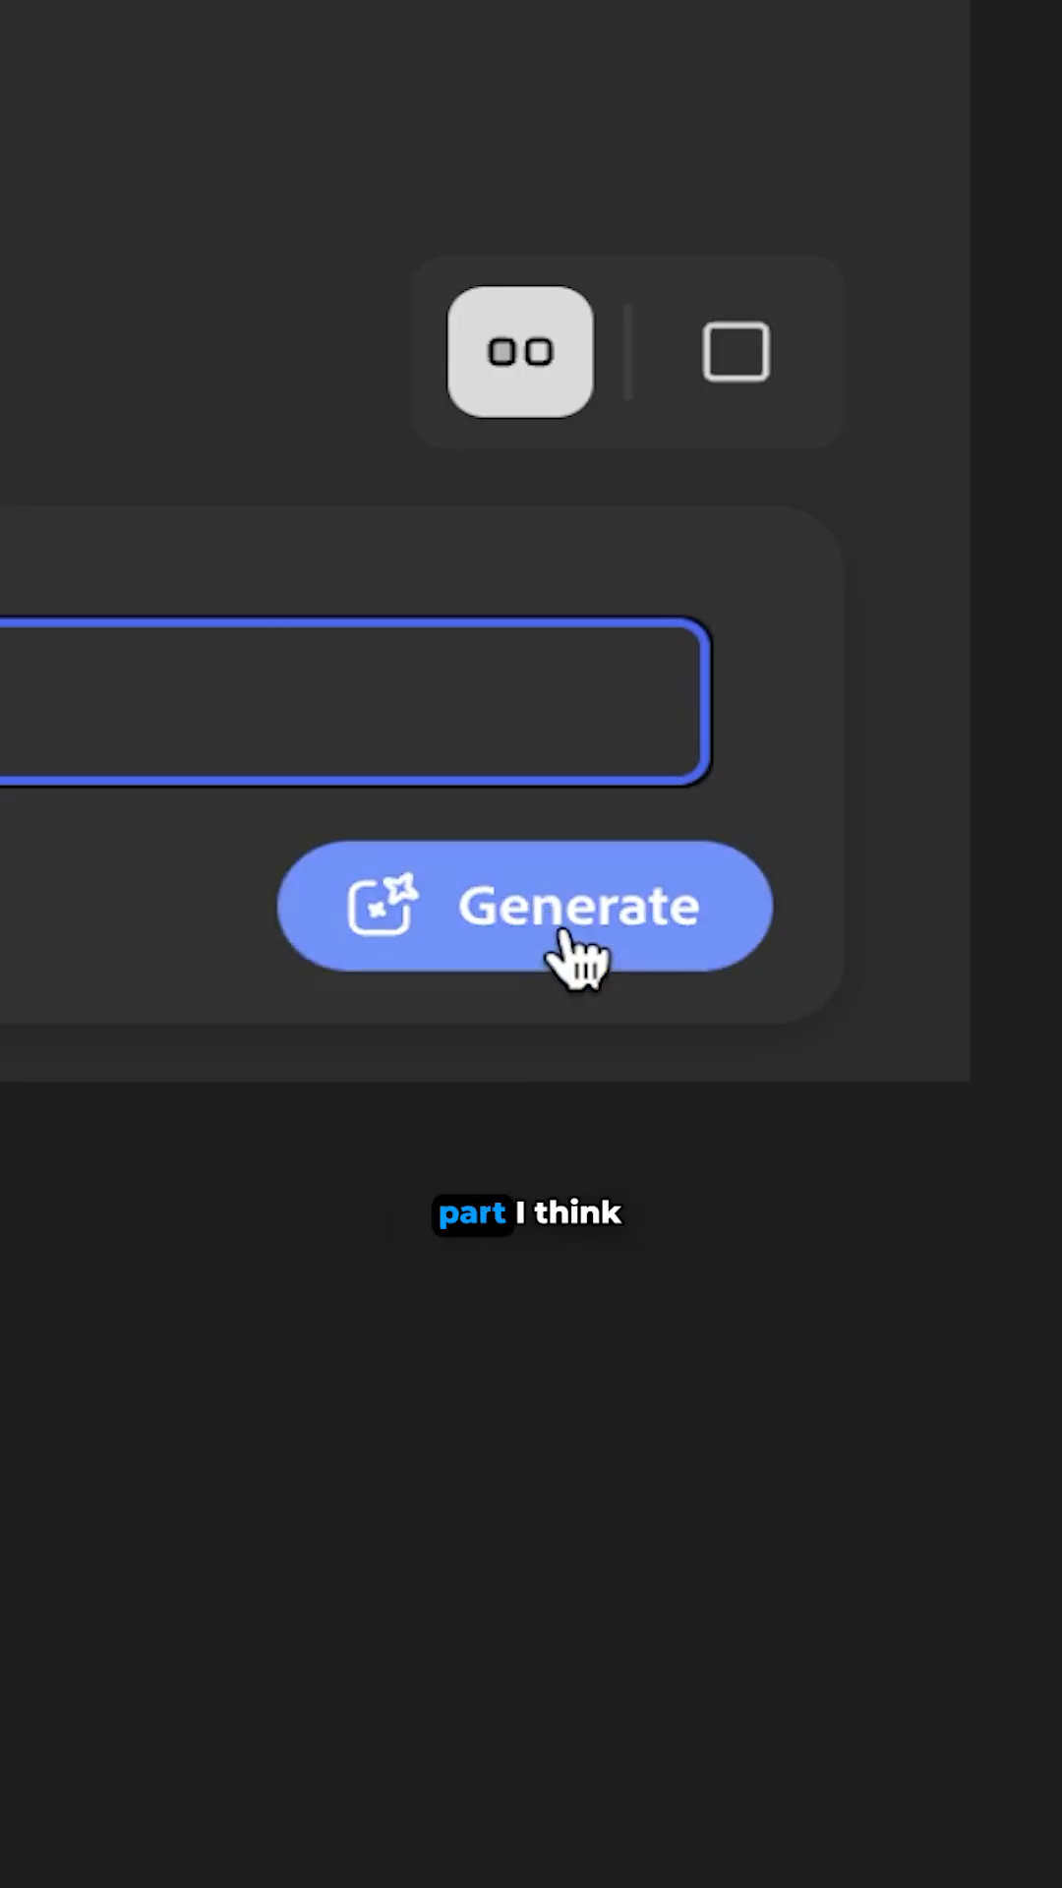
# - Generate images from the written prompt with the Generate button
pyautogui.click(525, 905)
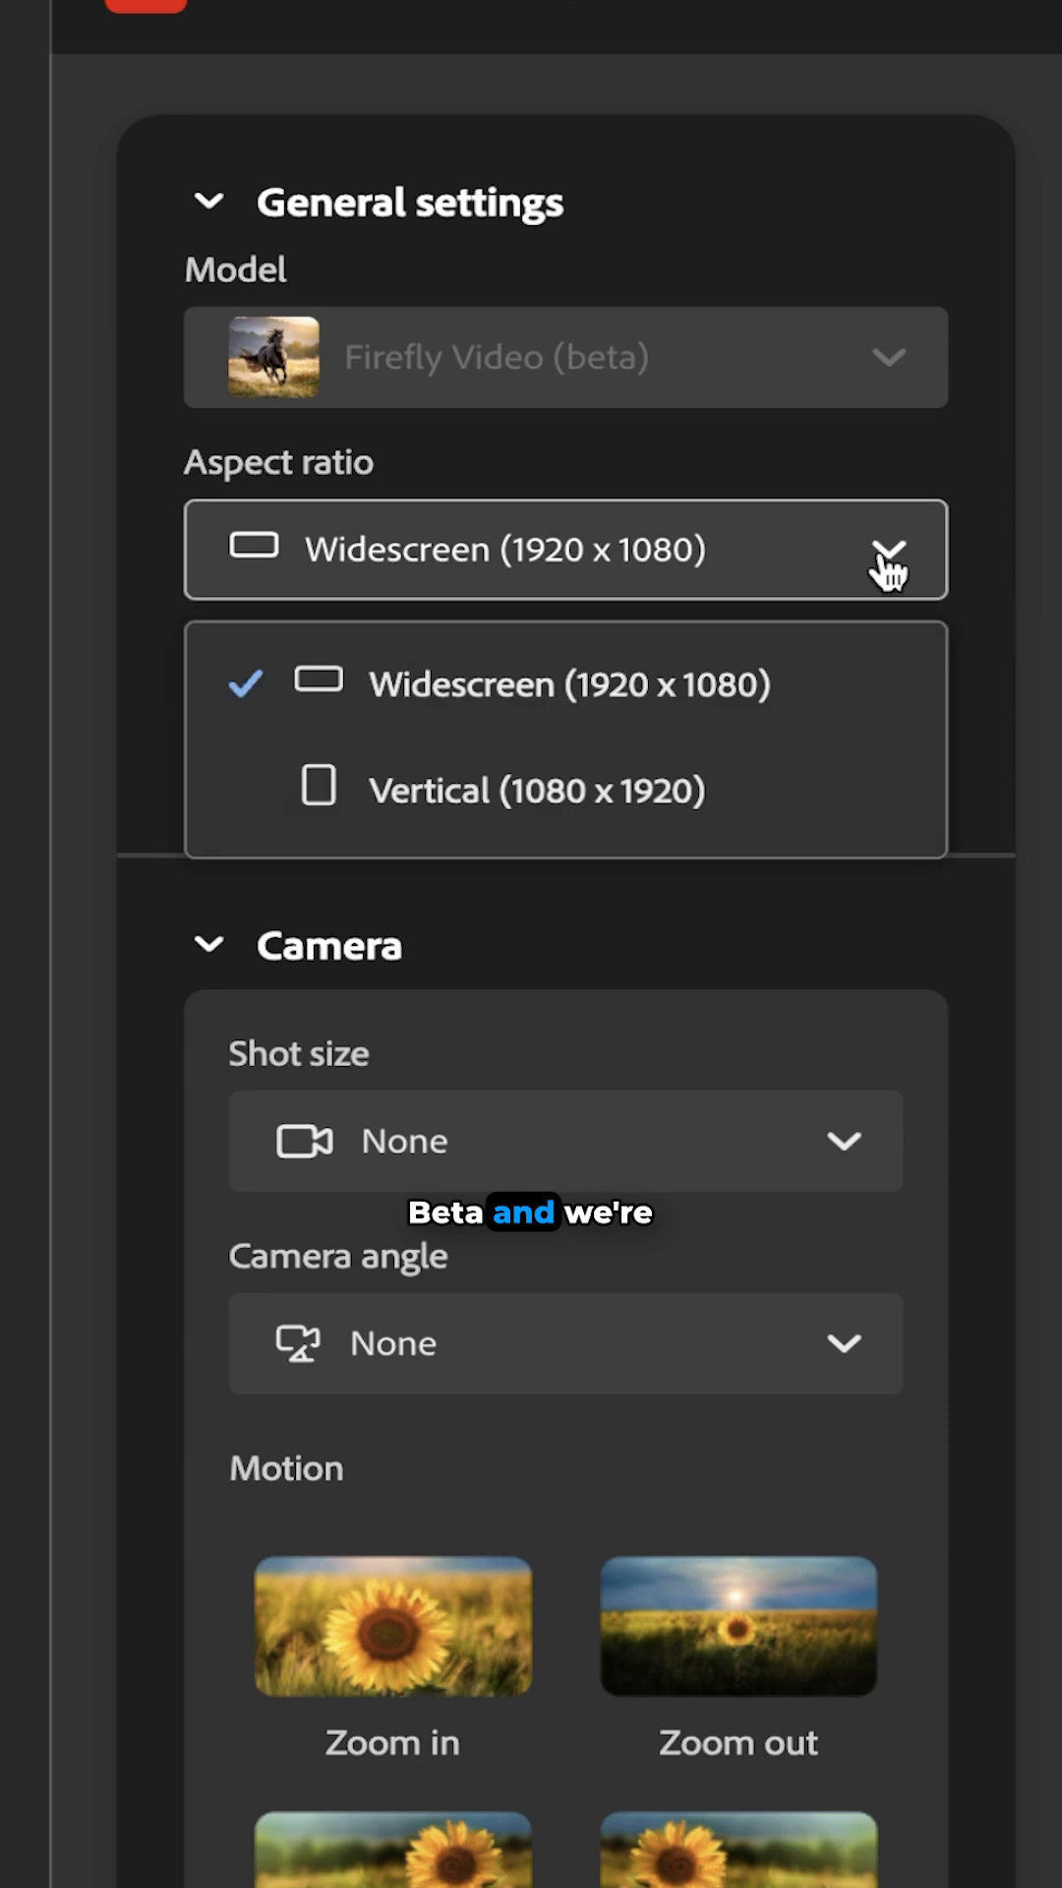
# - Choose Vertical (1080 x 1920) as the video aspect ratio
pyautogui.click(538, 789)
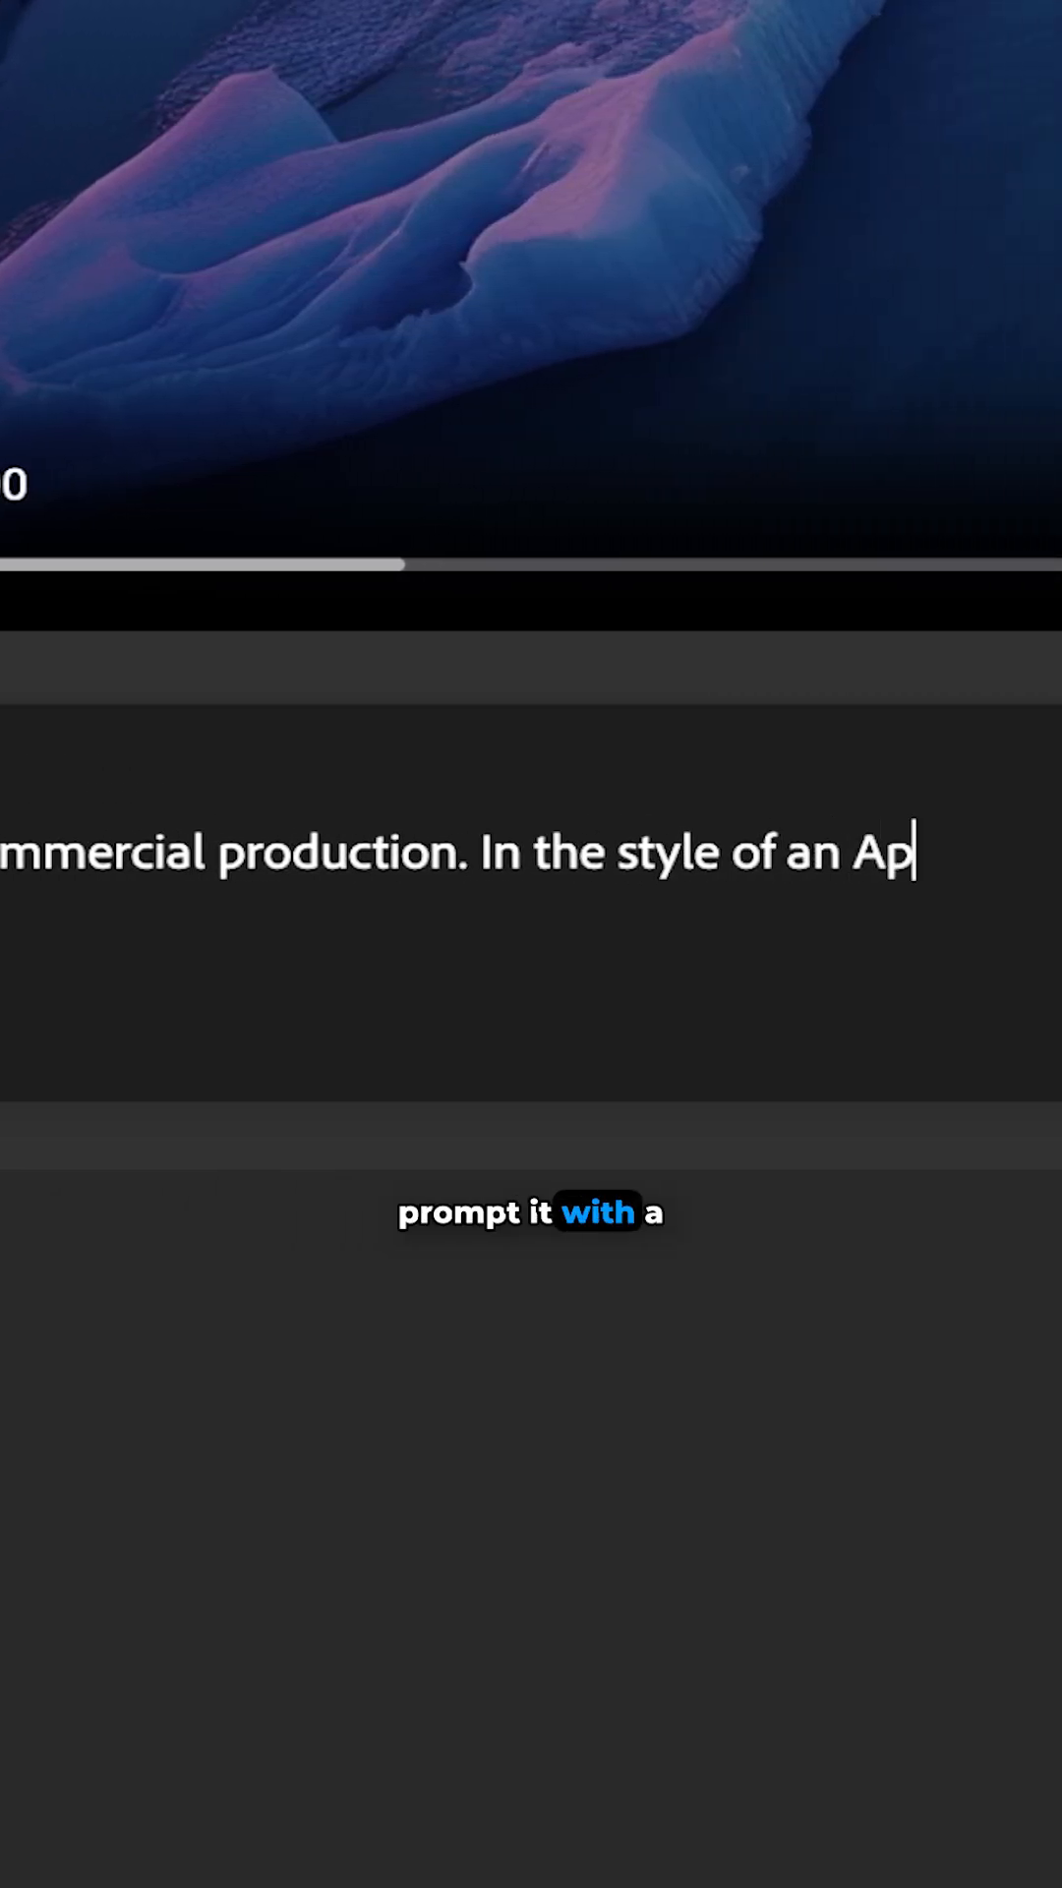
# - Scroll the video settings down to the Camera Motion presets after entering the commercial-style prompt
pyautogui.scroll(-3)
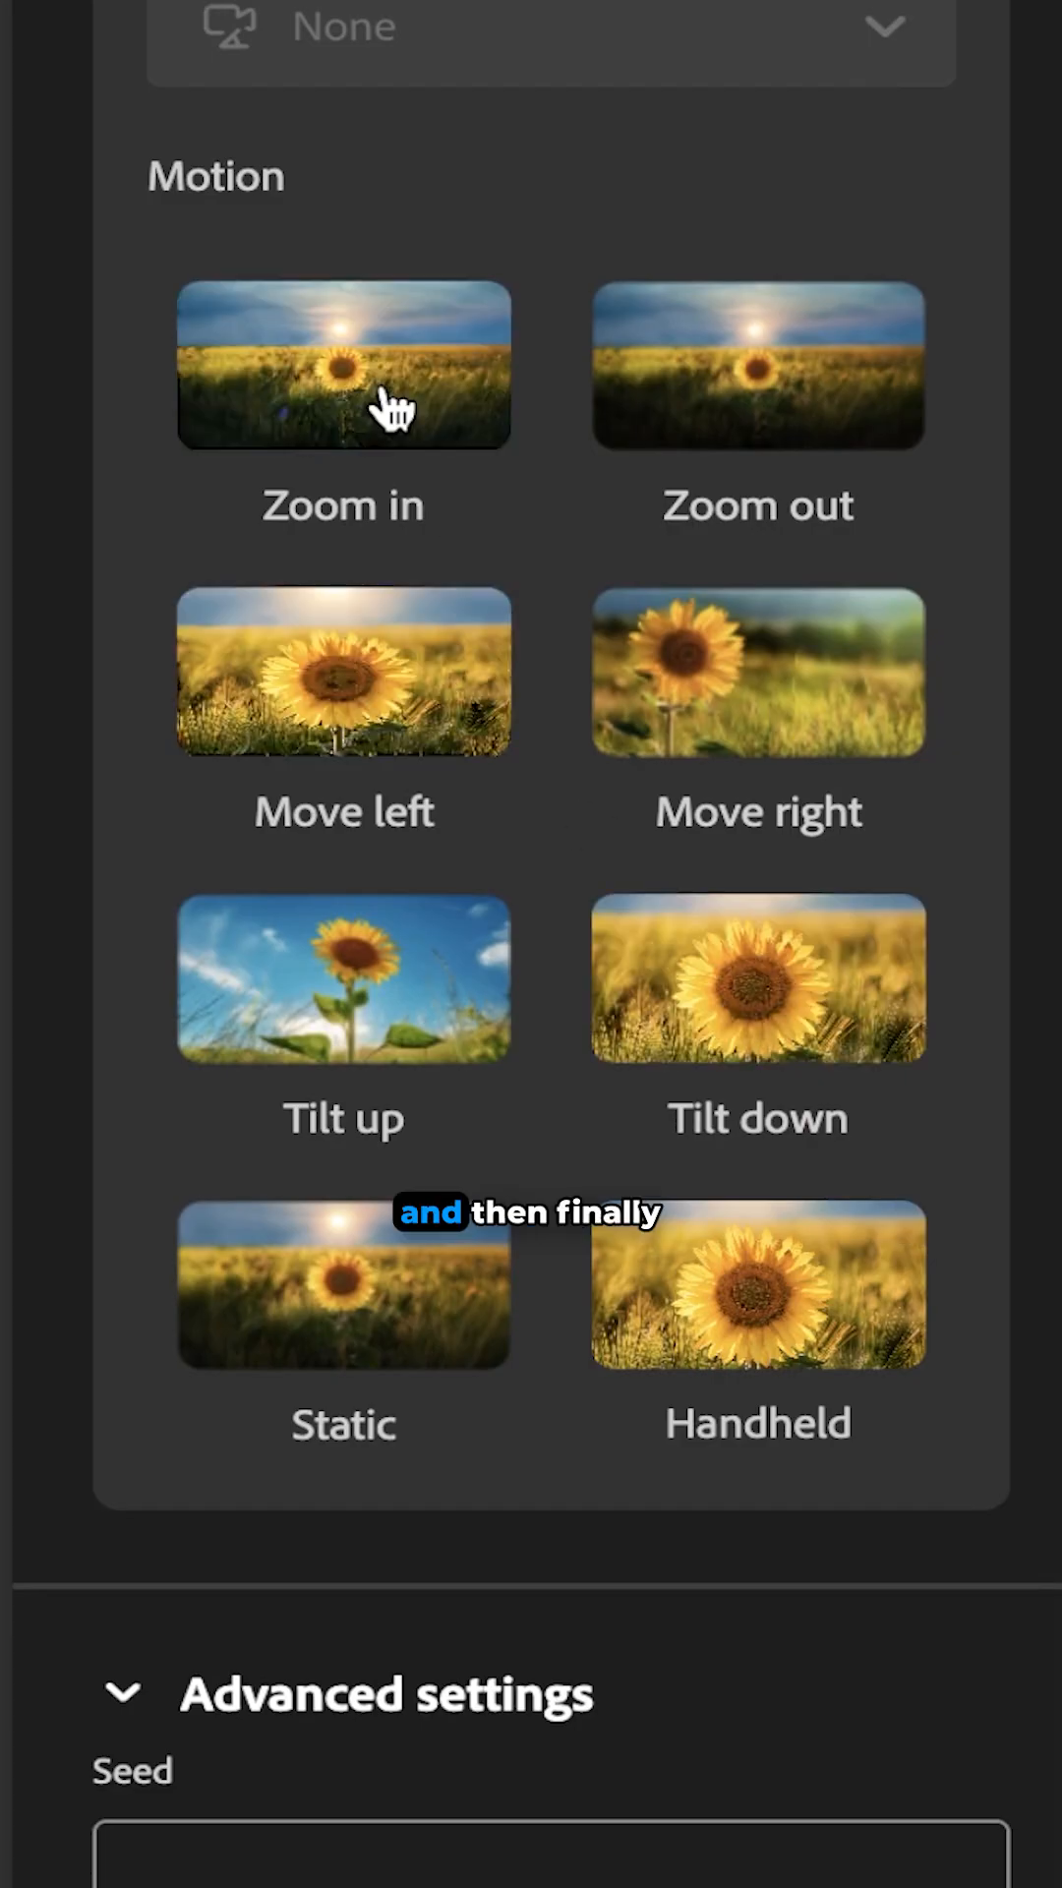